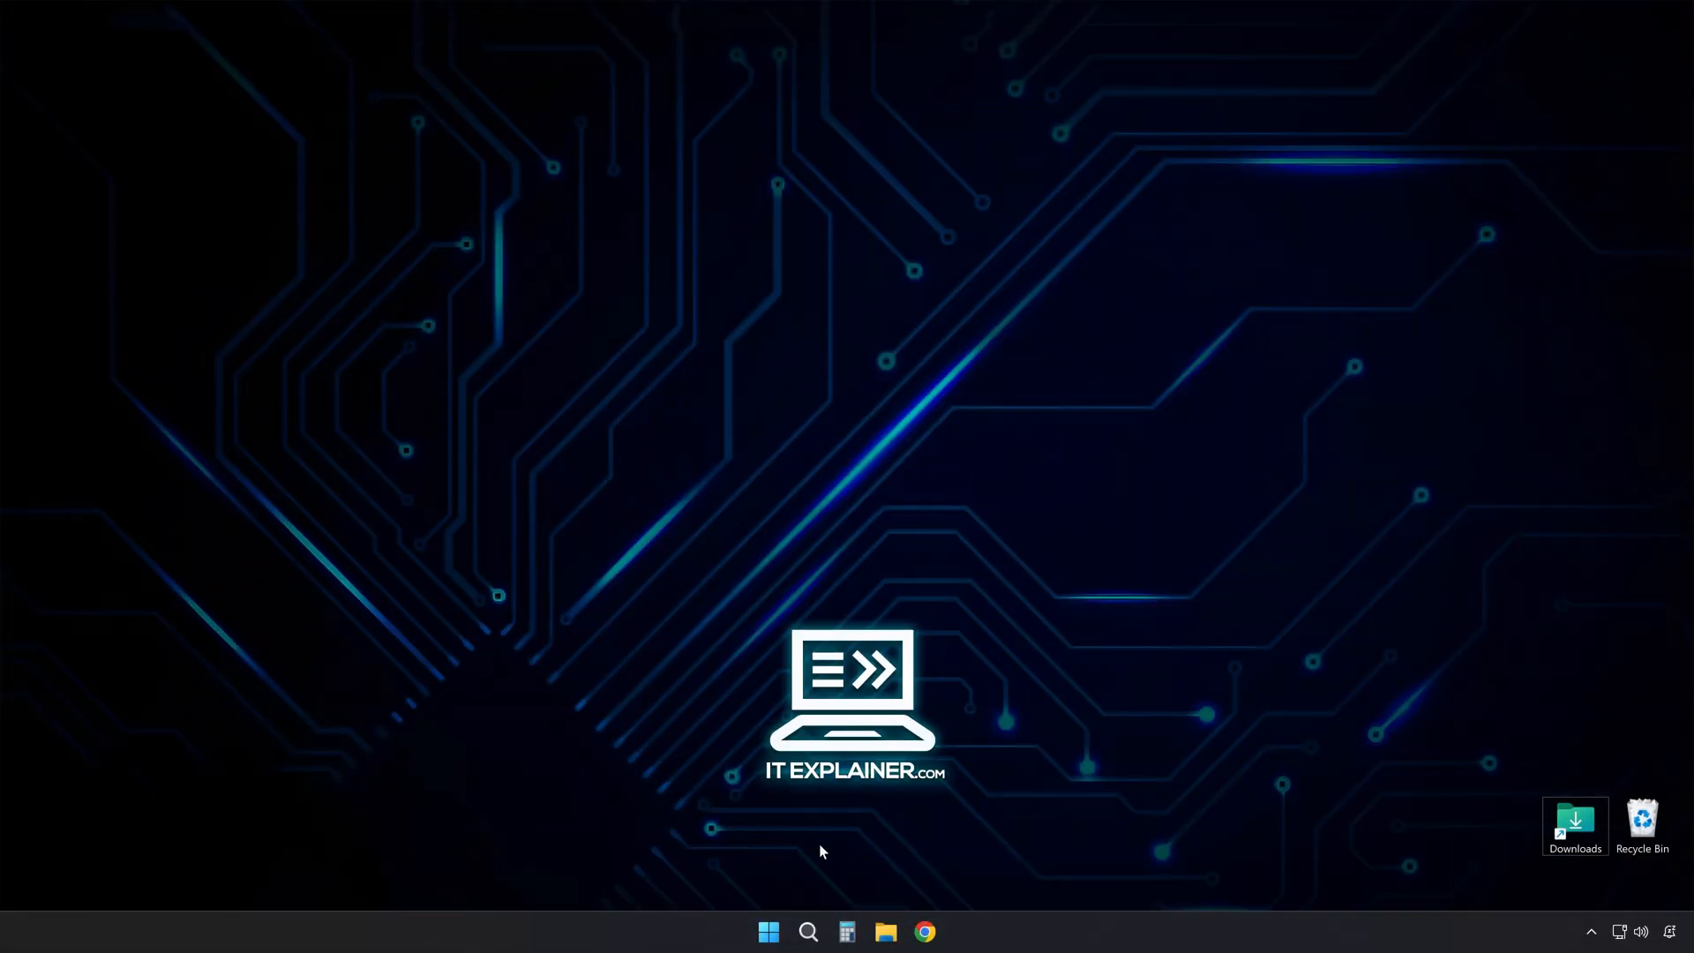
# - Launch Device Manager from the Start button's quick link menu
pyautogui.rightClick(769, 932)
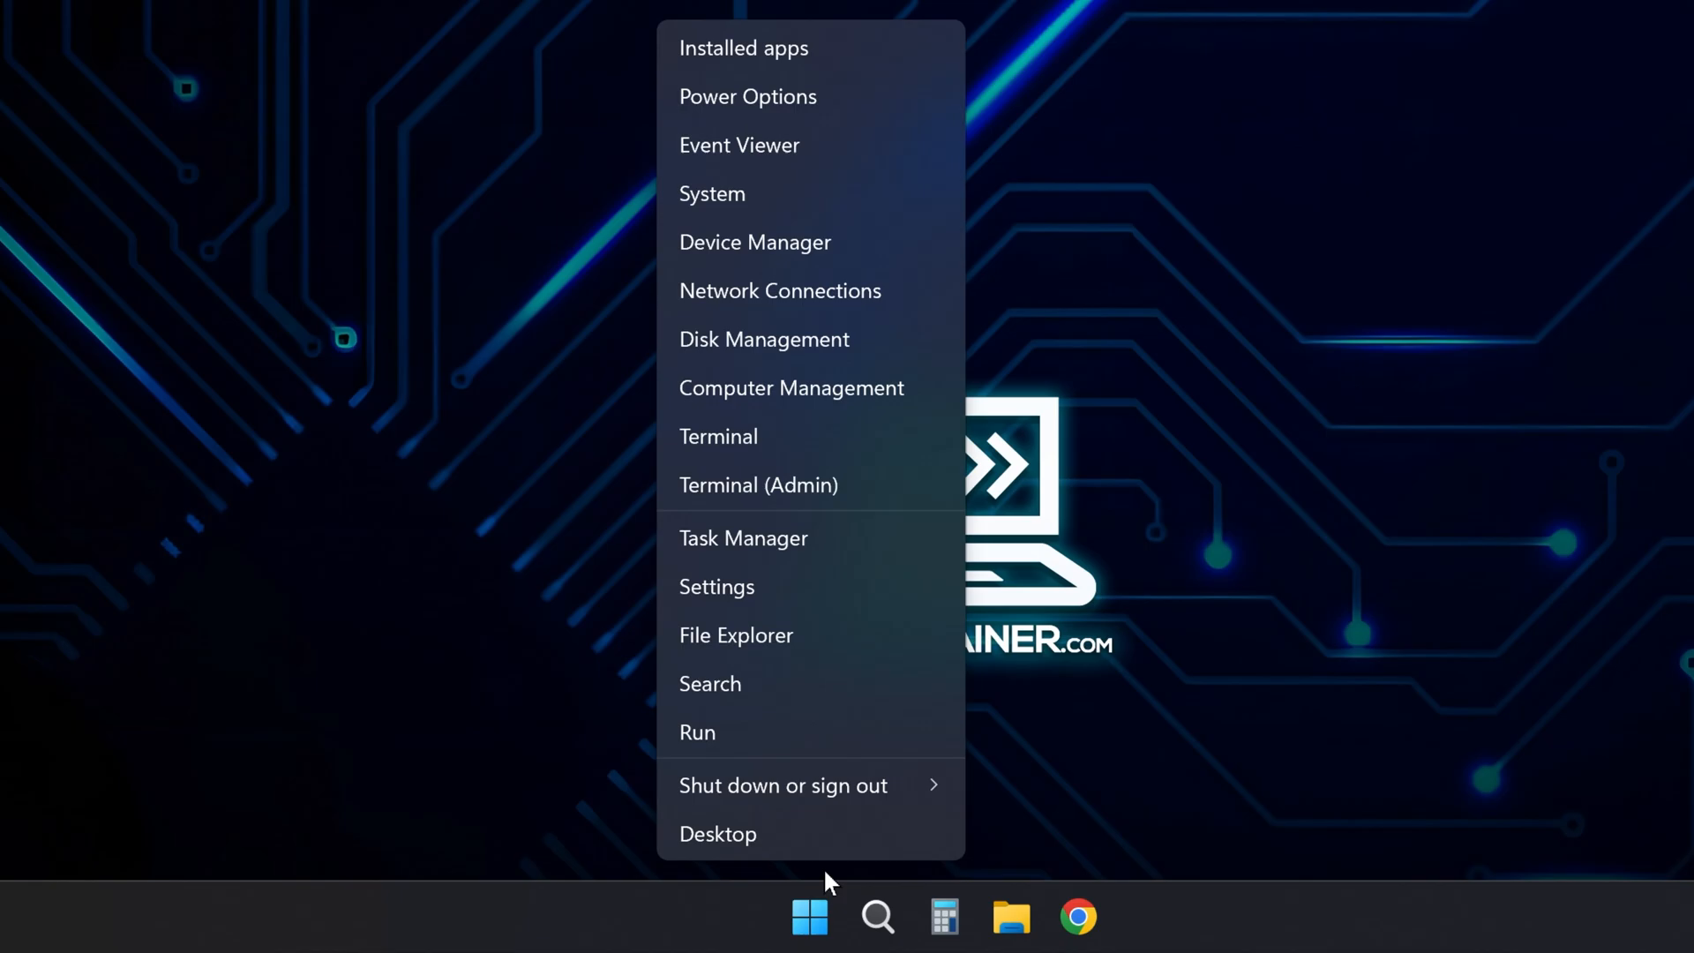
pyautogui.click(754, 241)
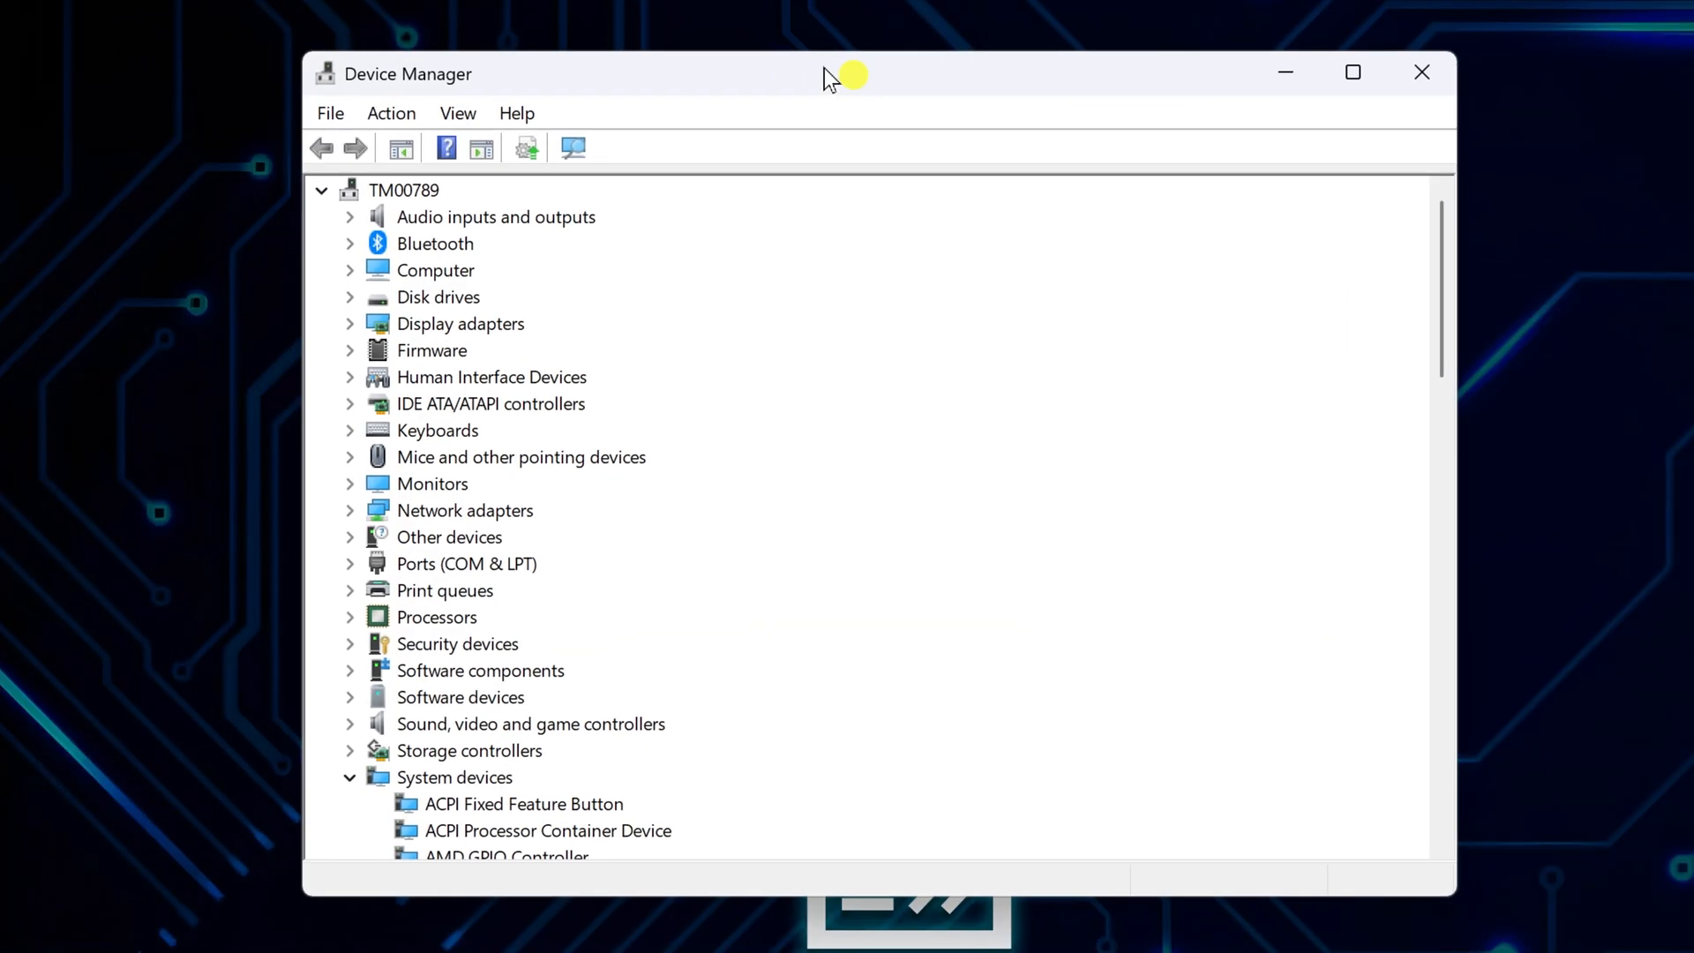
# - Bring up the properties of the NVIDIA GeForce RTX 4070 Ti SUPER under Display adapters
pyautogui.click(350, 323)
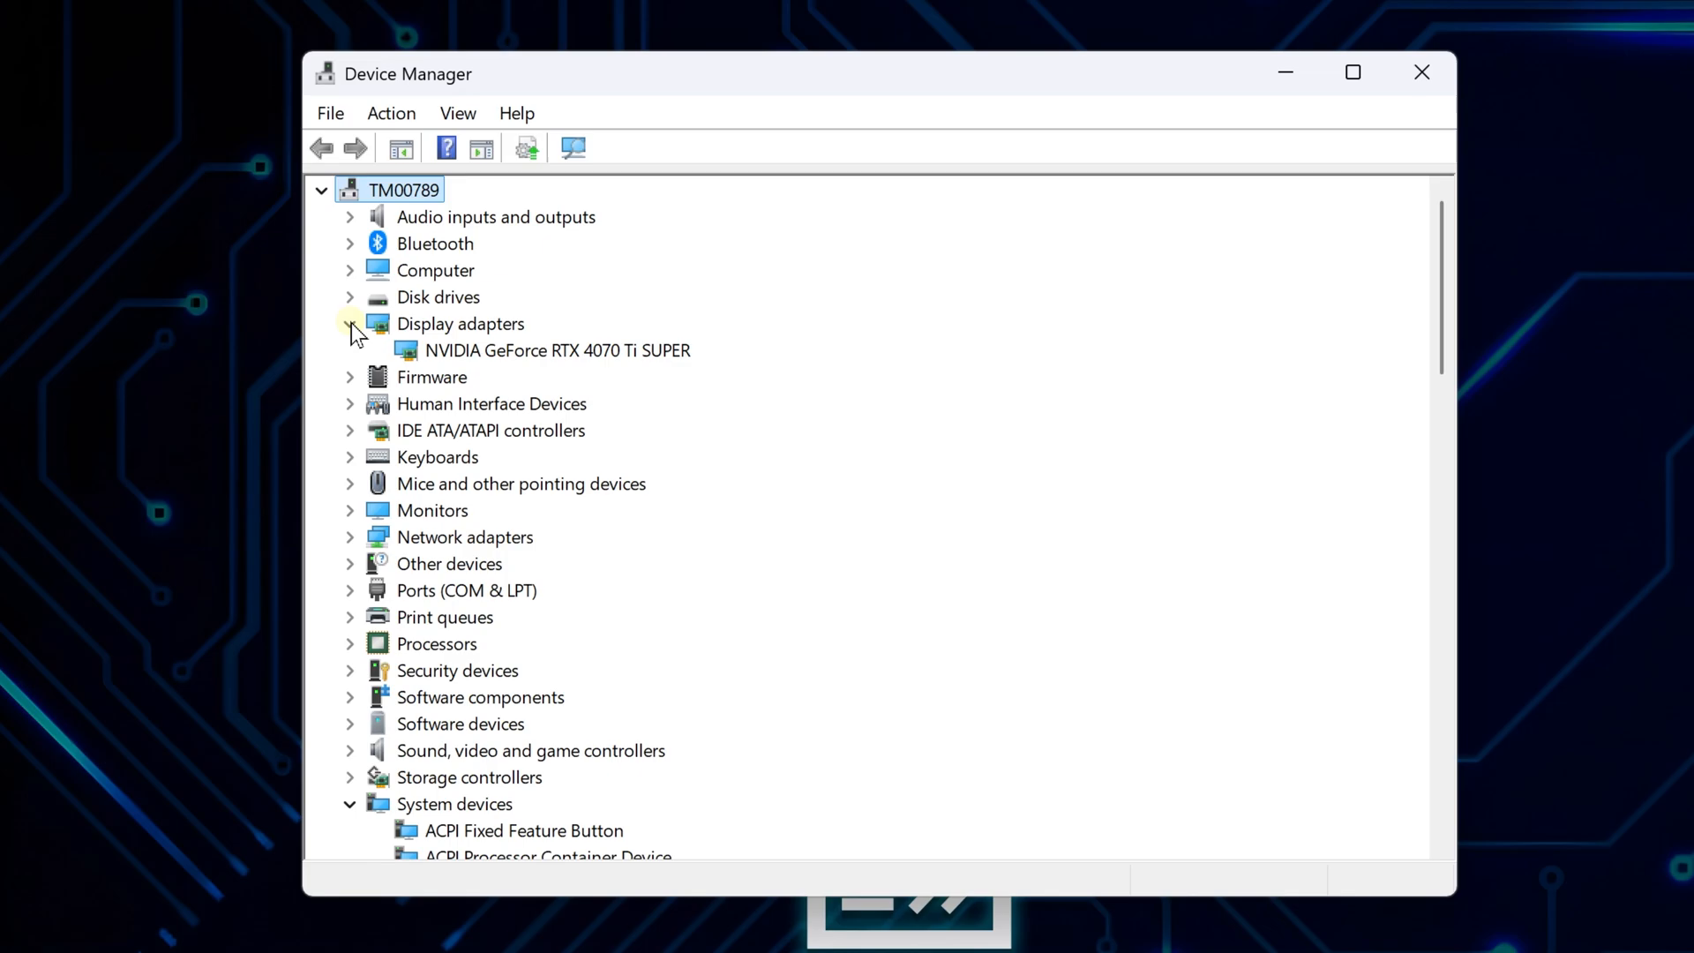
pyautogui.click(556, 349)
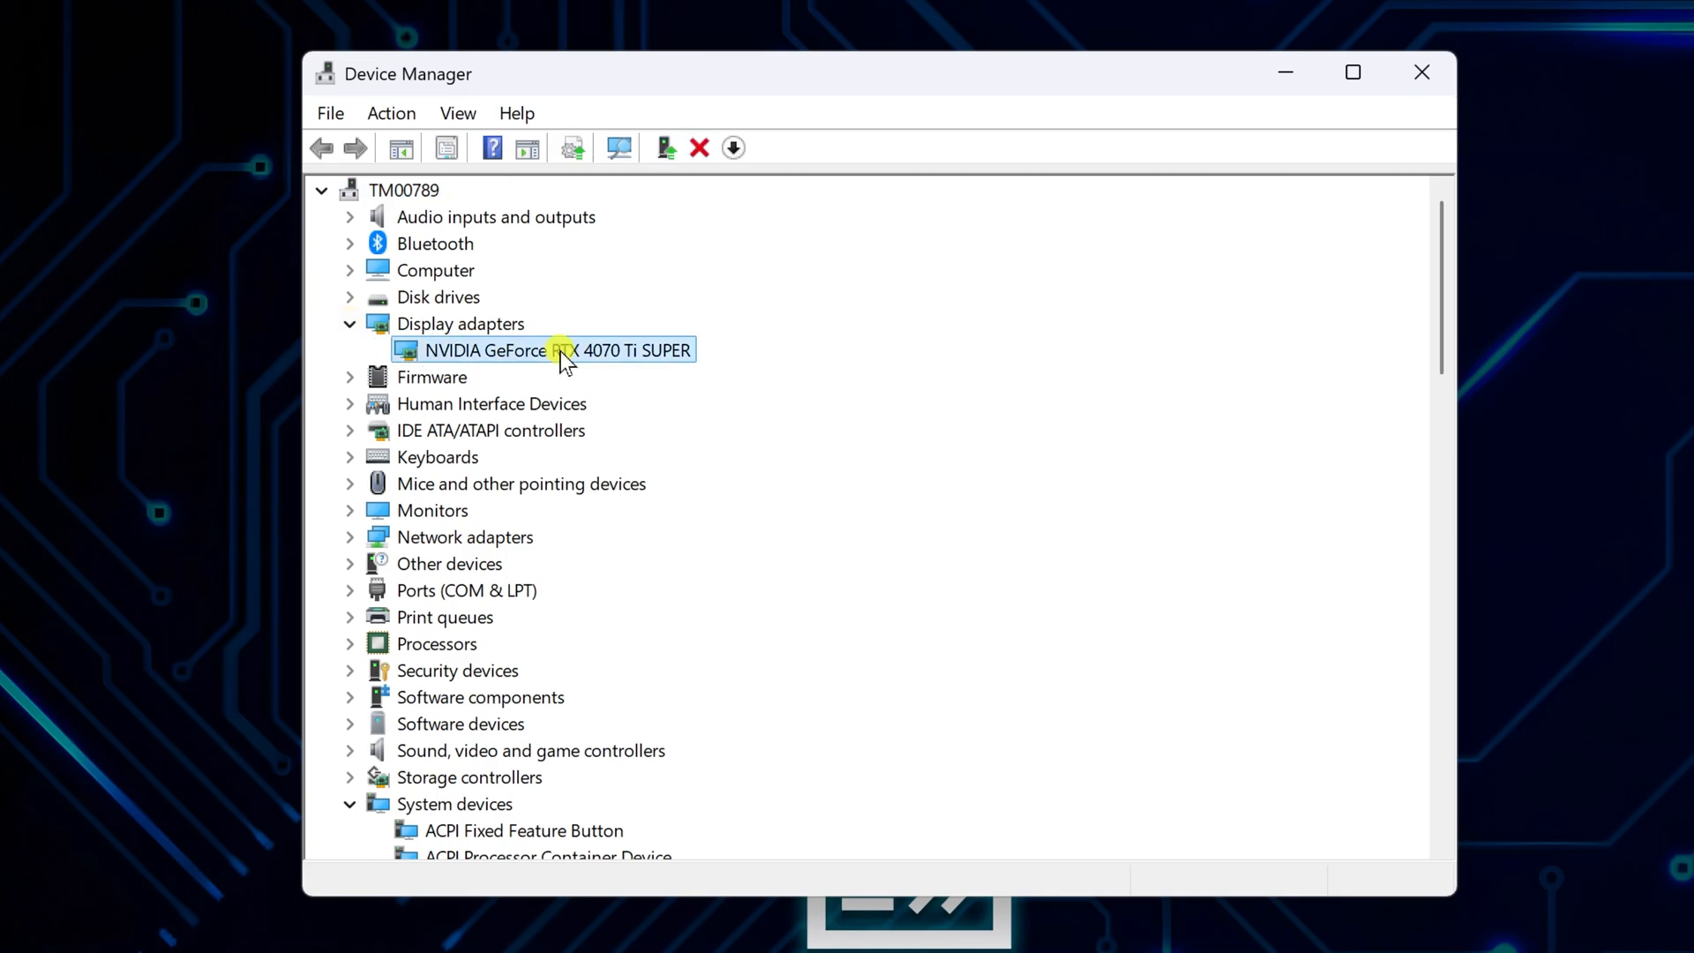
pyautogui.rightClick(556, 349)
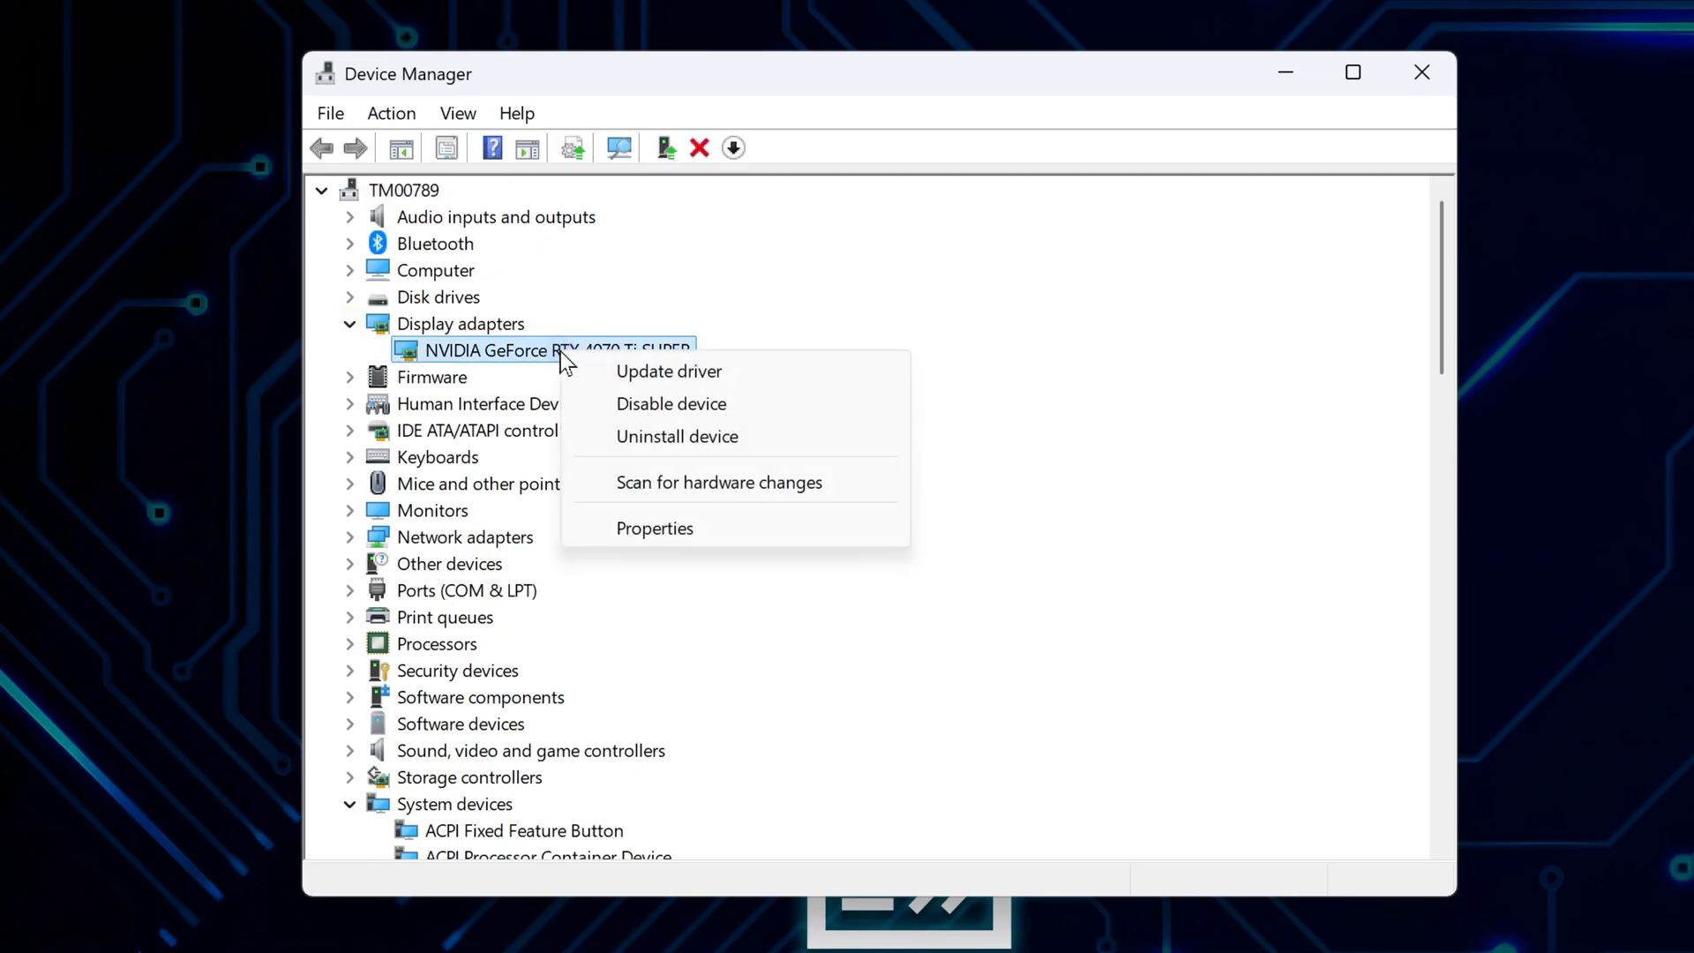
pyautogui.click(655, 528)
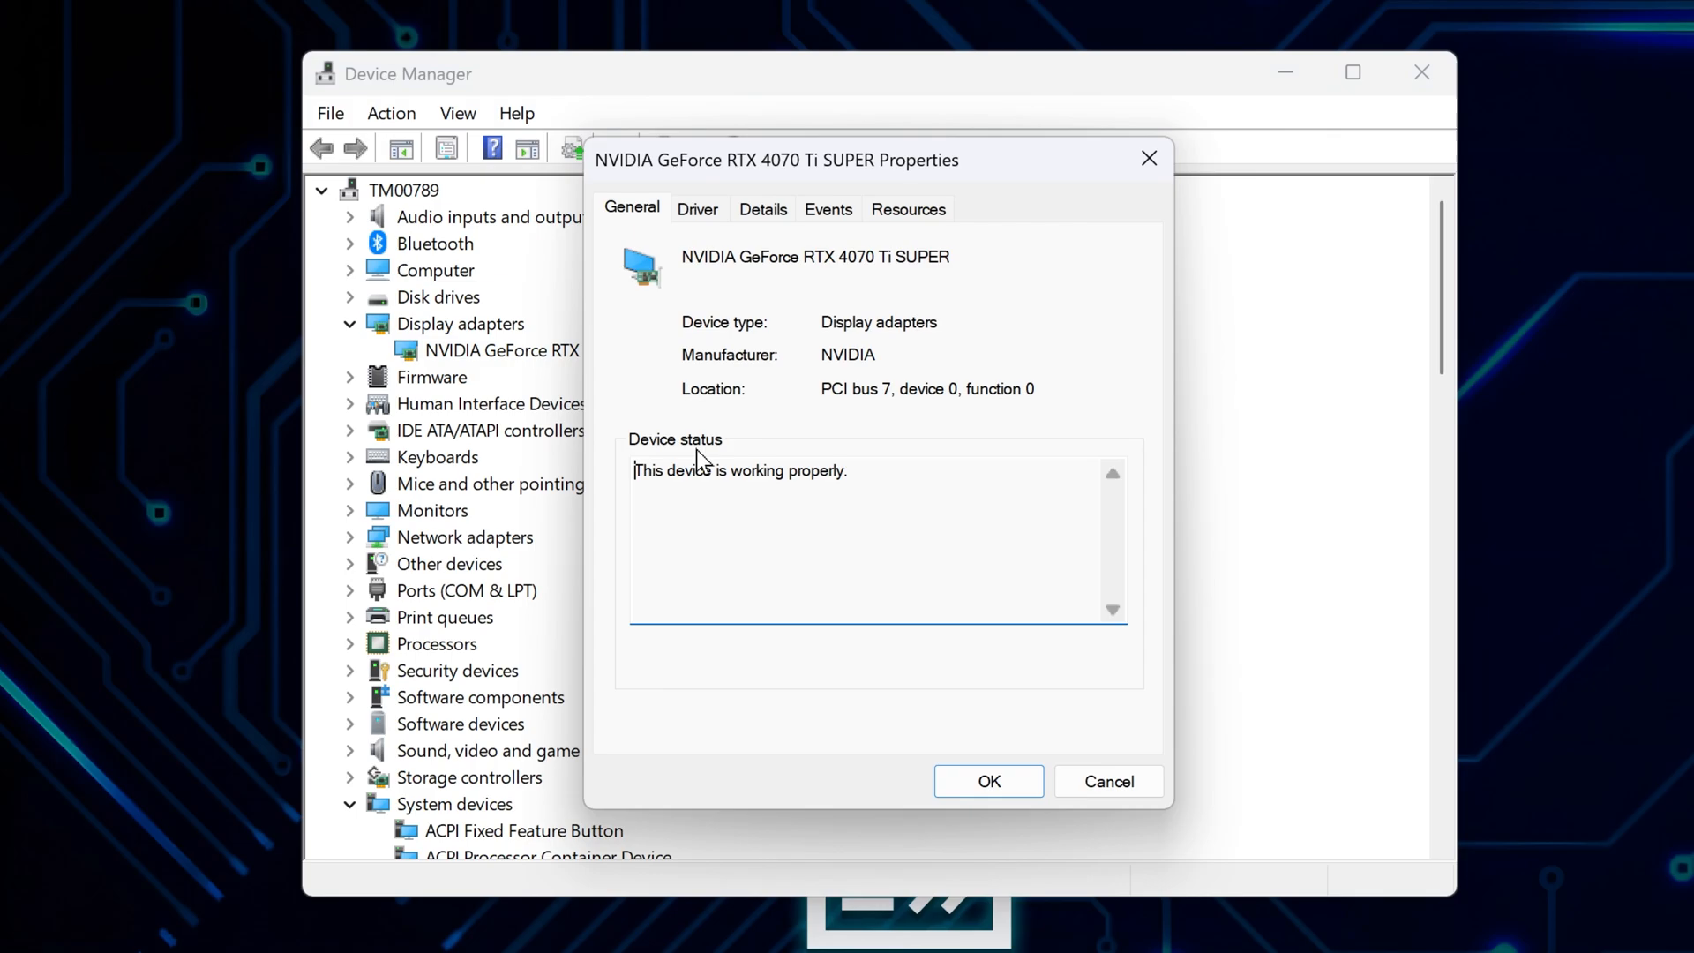
# - Start Roll Back Driver from the graphics card's Driver details
pyautogui.click(698, 208)
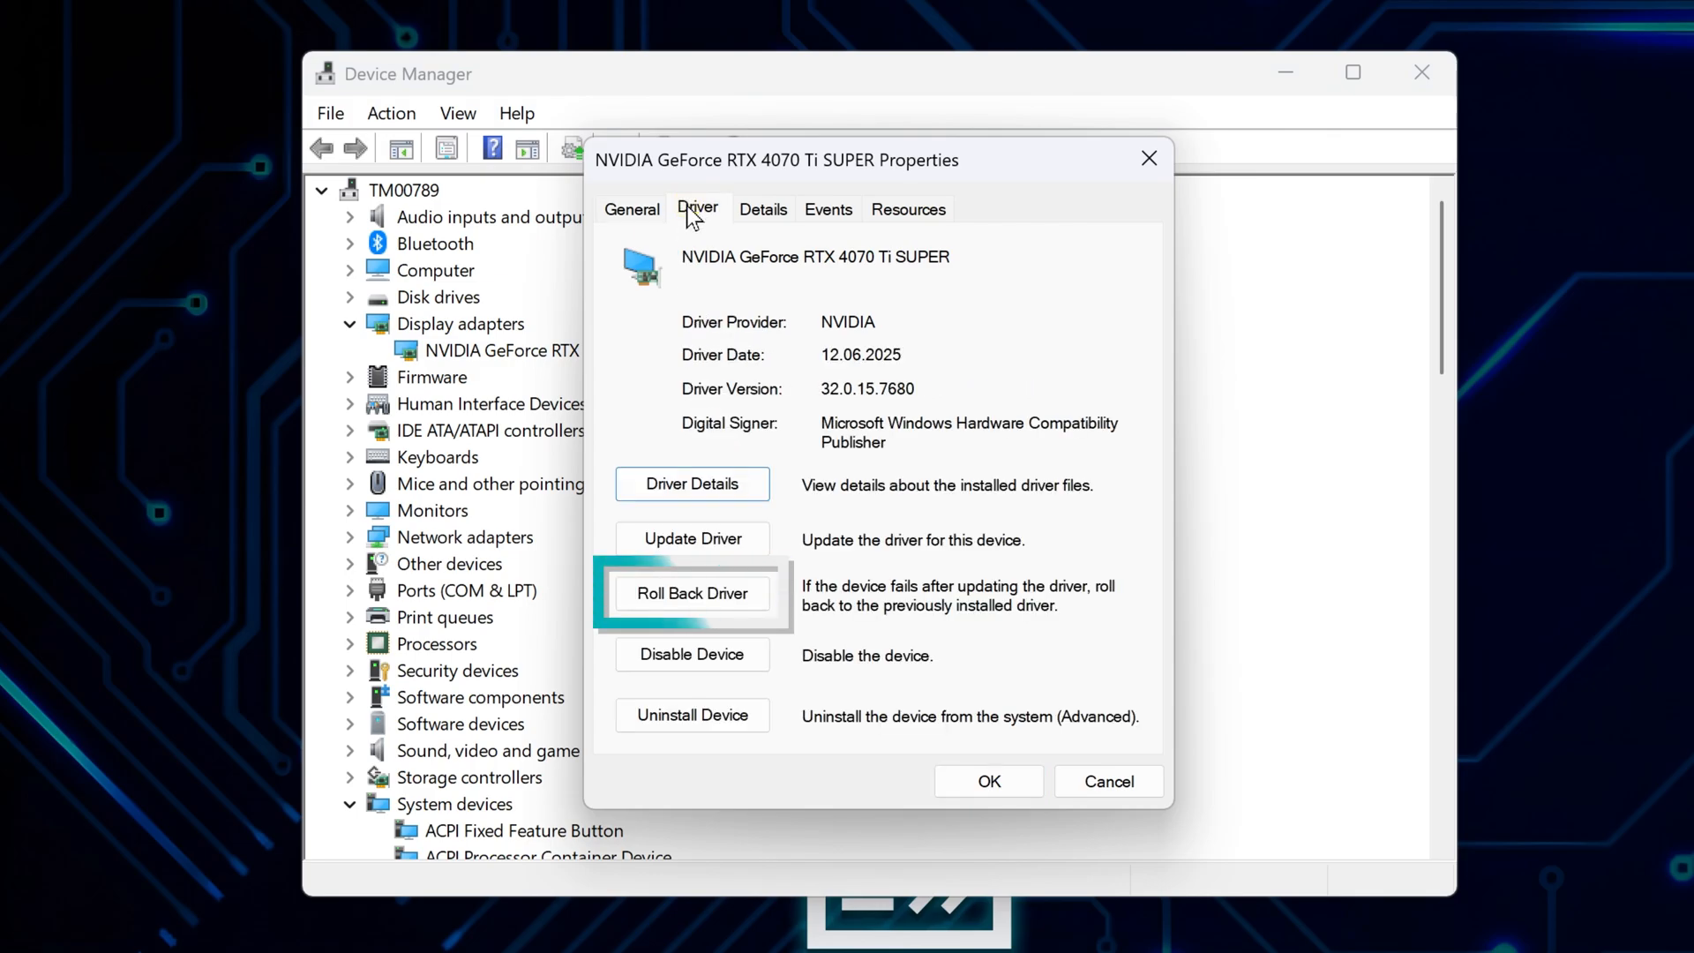
pyautogui.moveTo(702, 609)
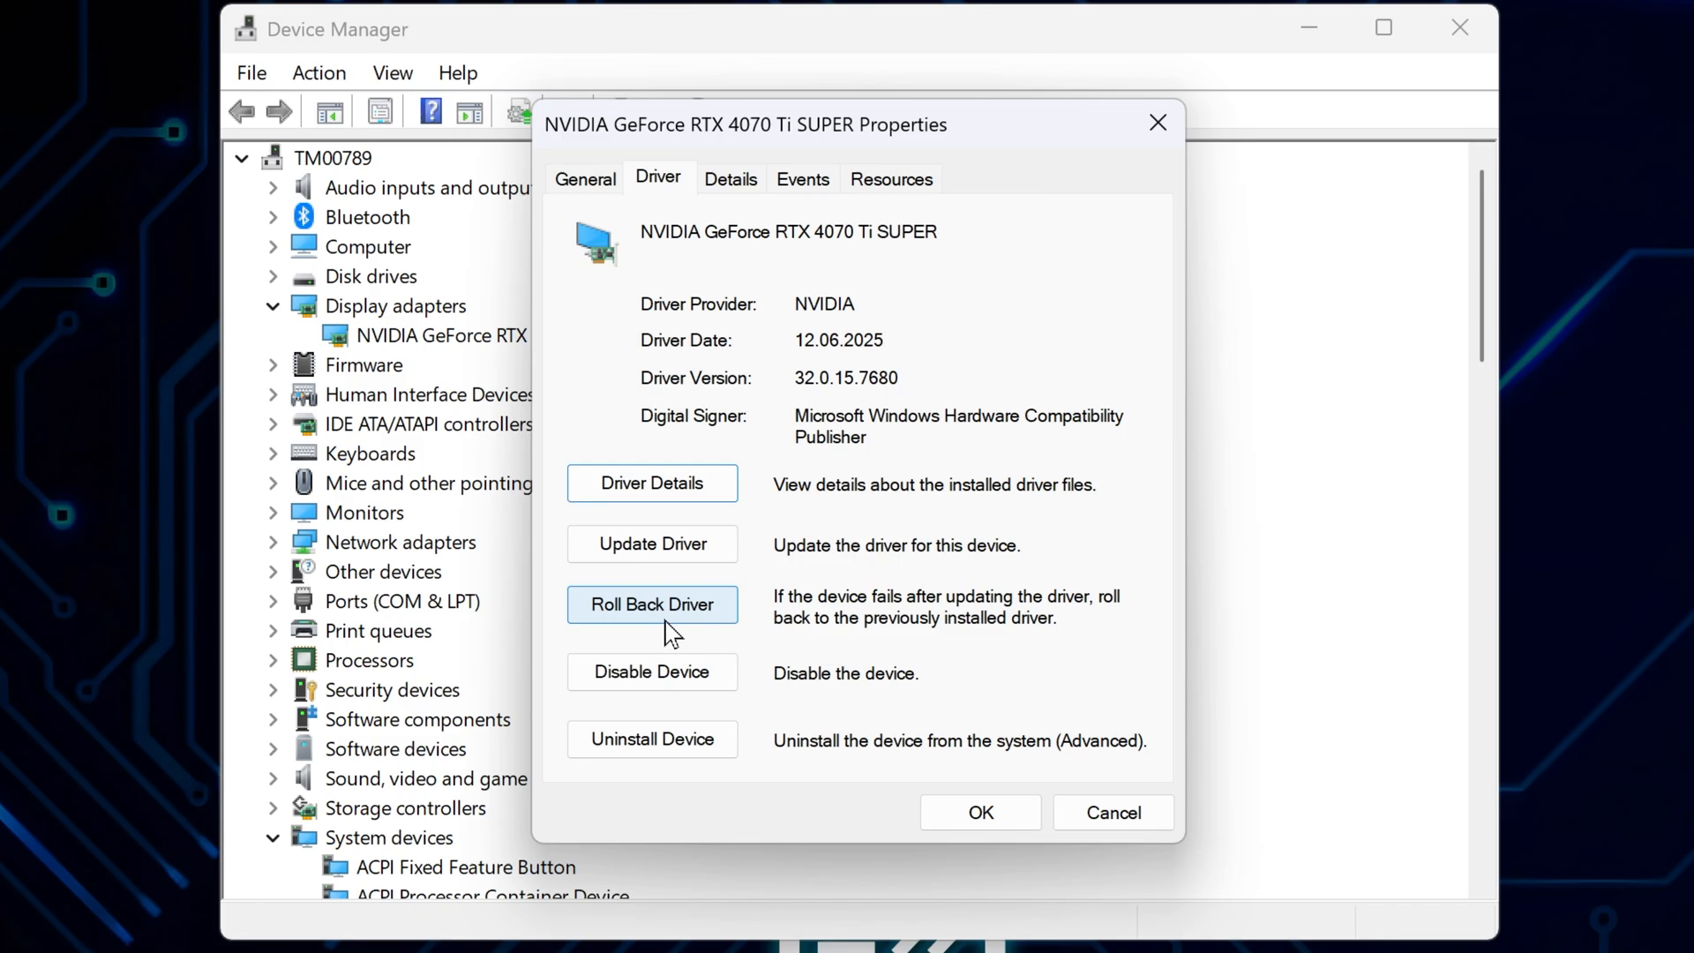
pyautogui.click(651, 603)
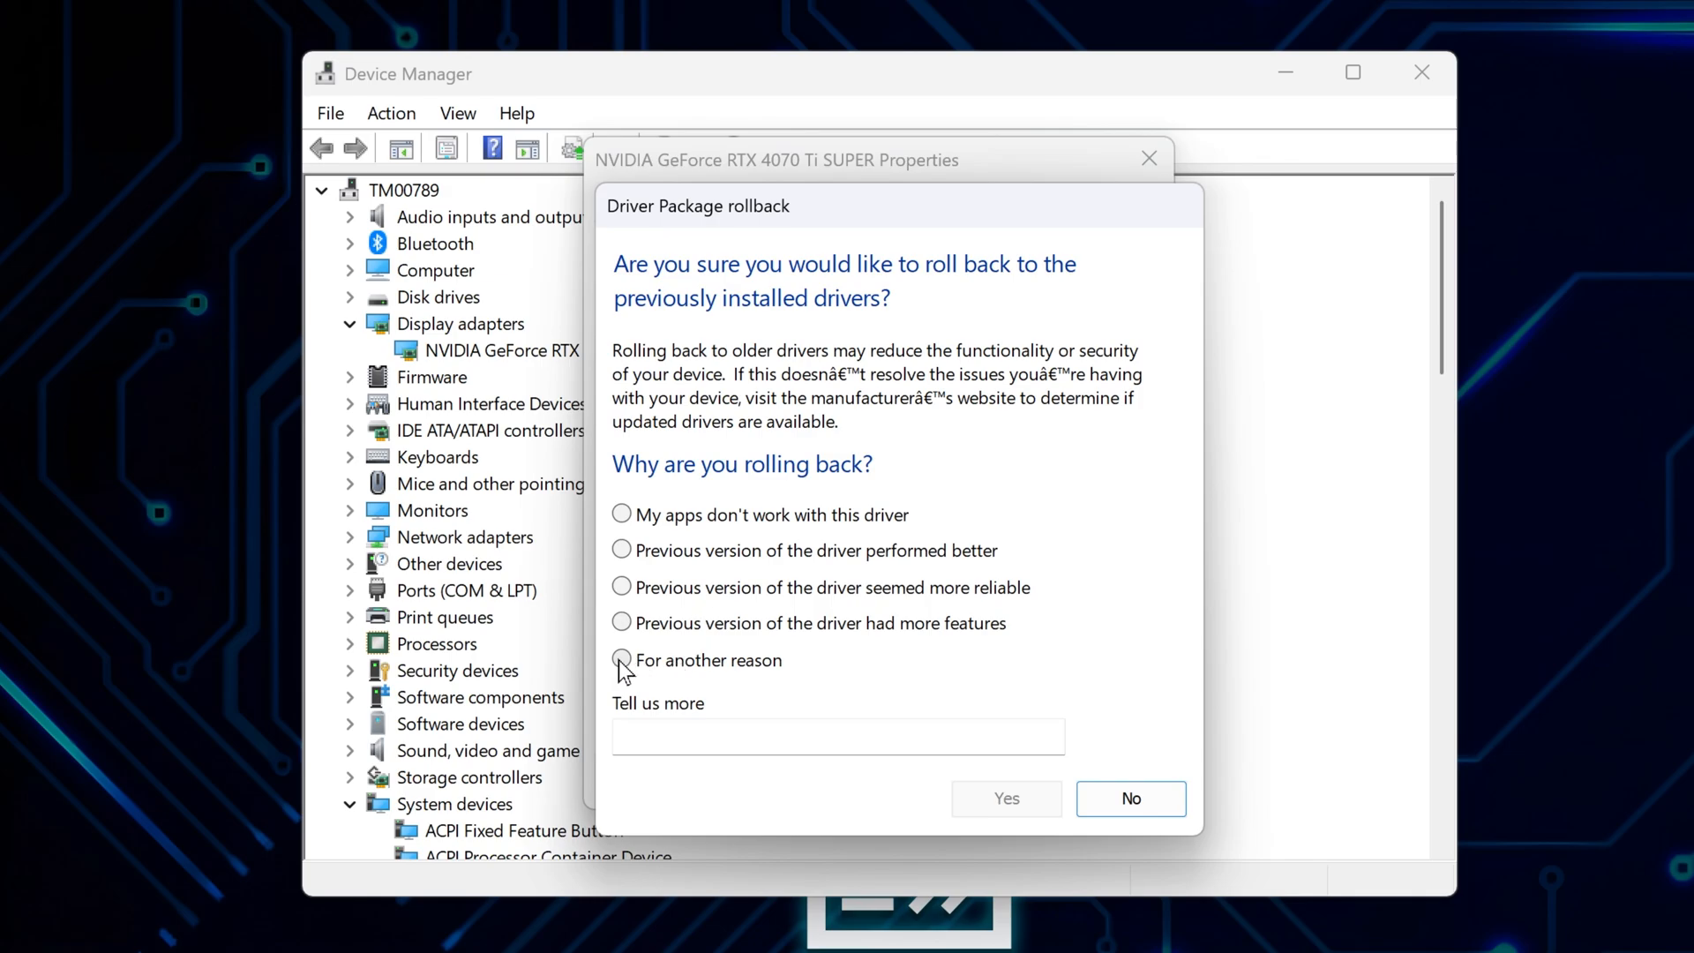
# - Confirm the rollback choosing 'For another reason' with the note 'test'
pyautogui.click(623, 660)
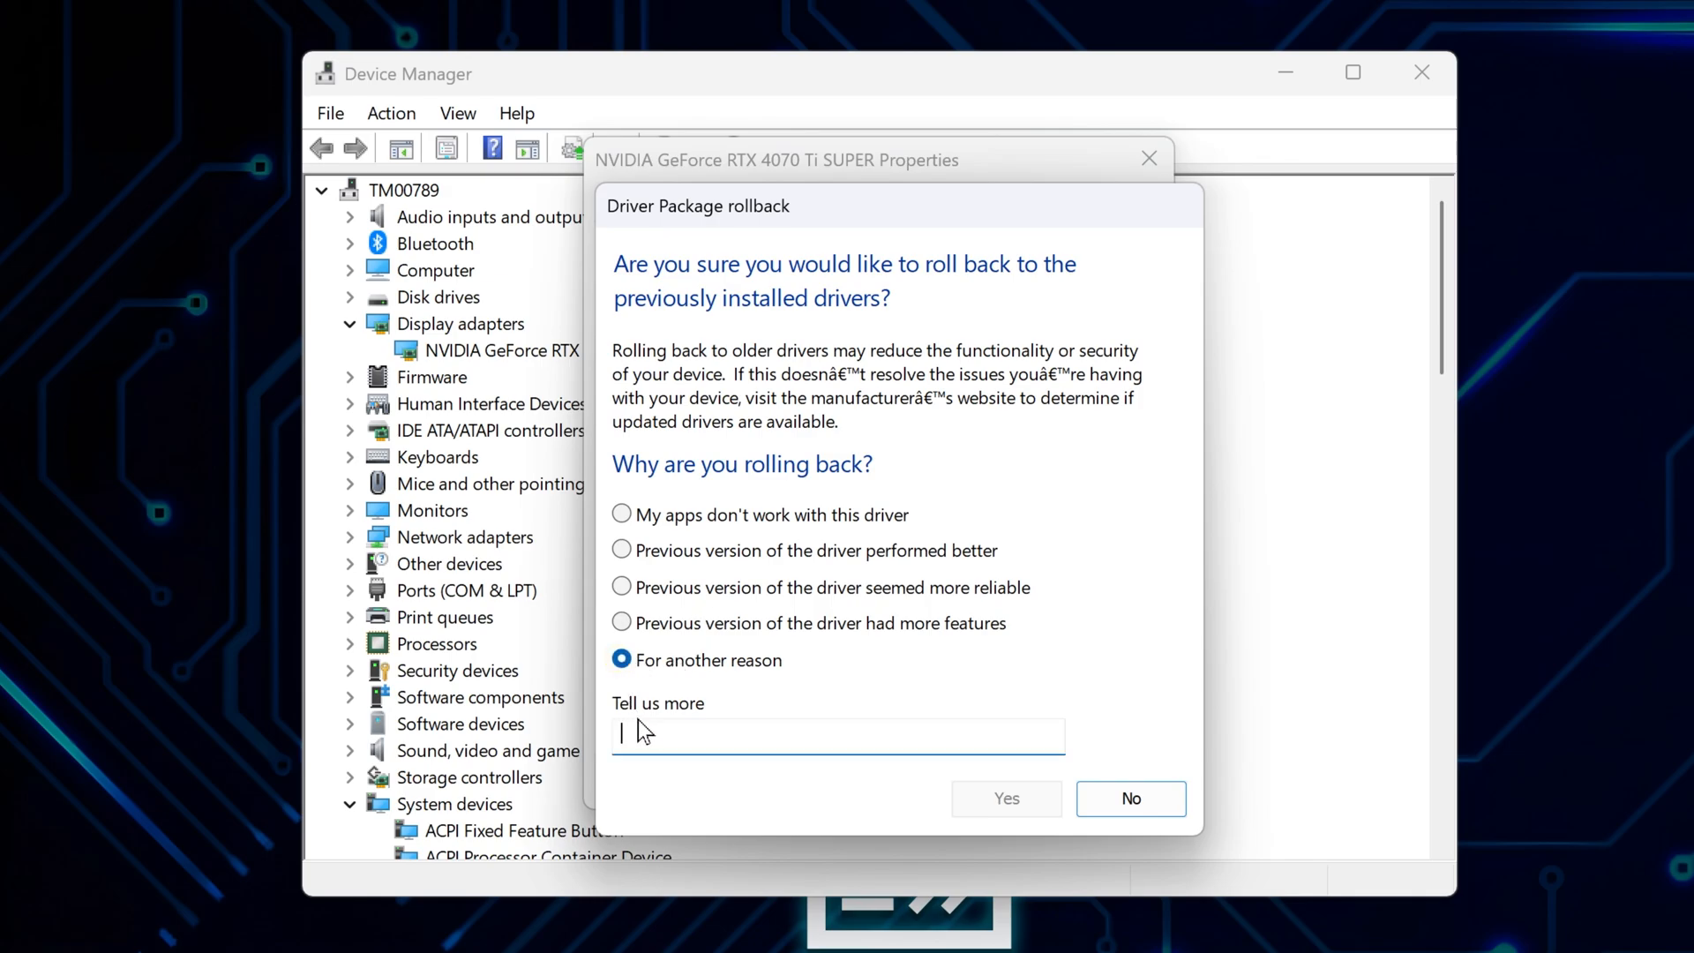
pyautogui.write('test')
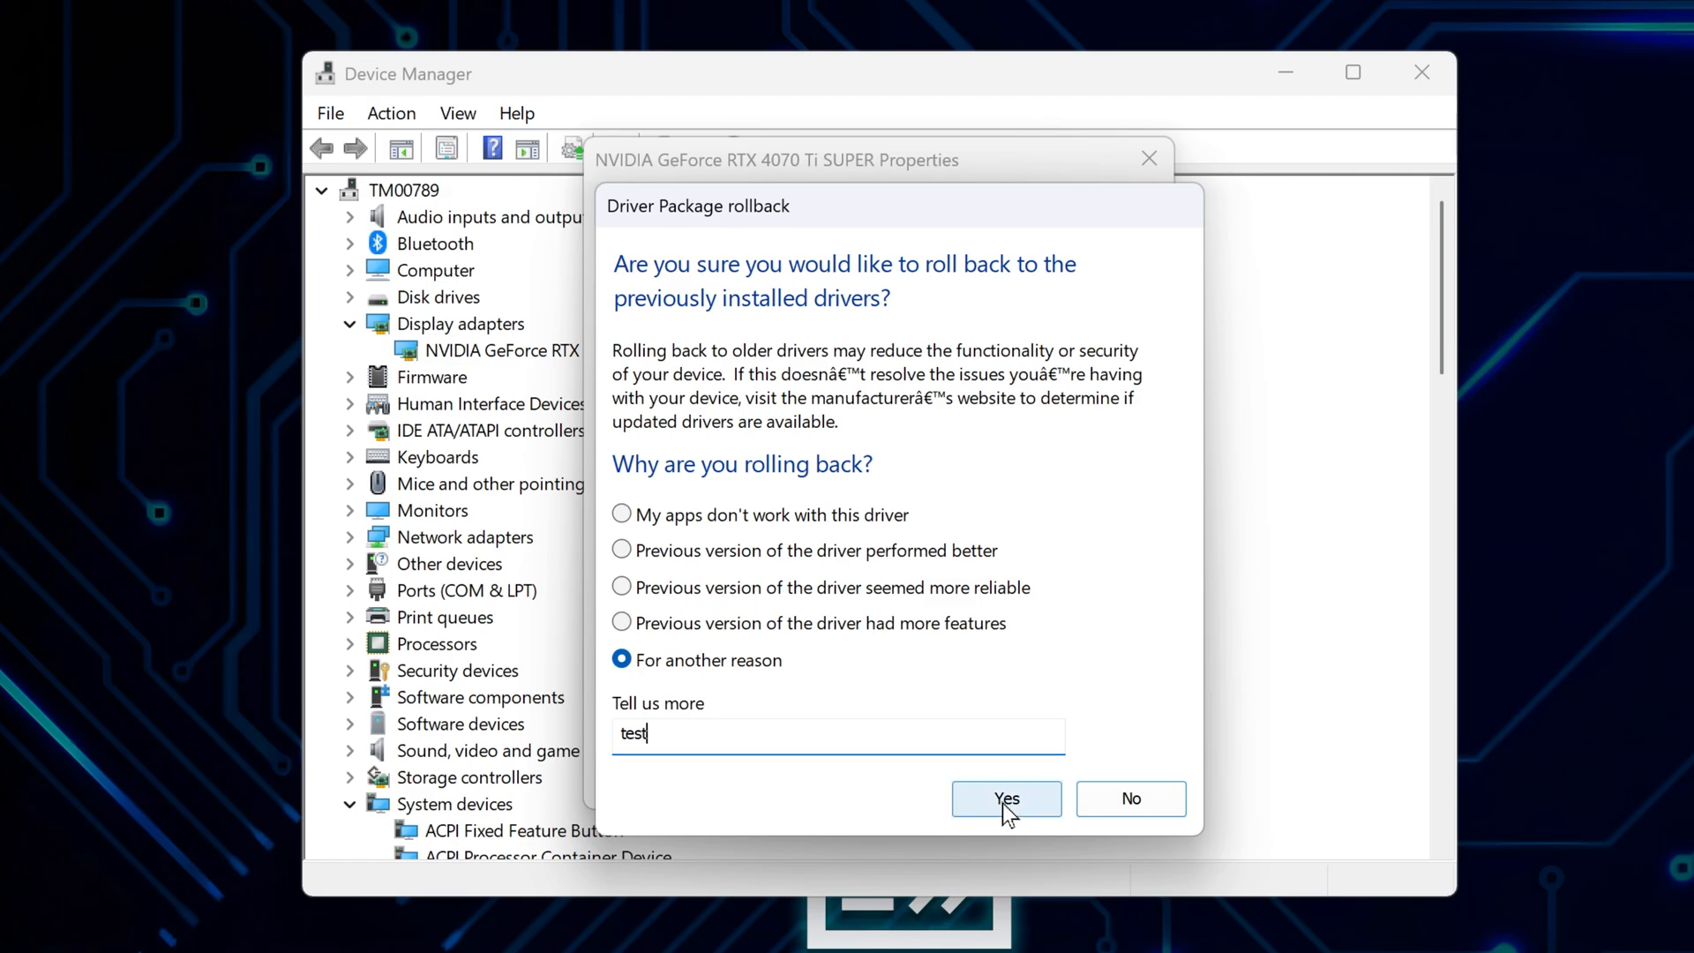
pyautogui.click(1004, 797)
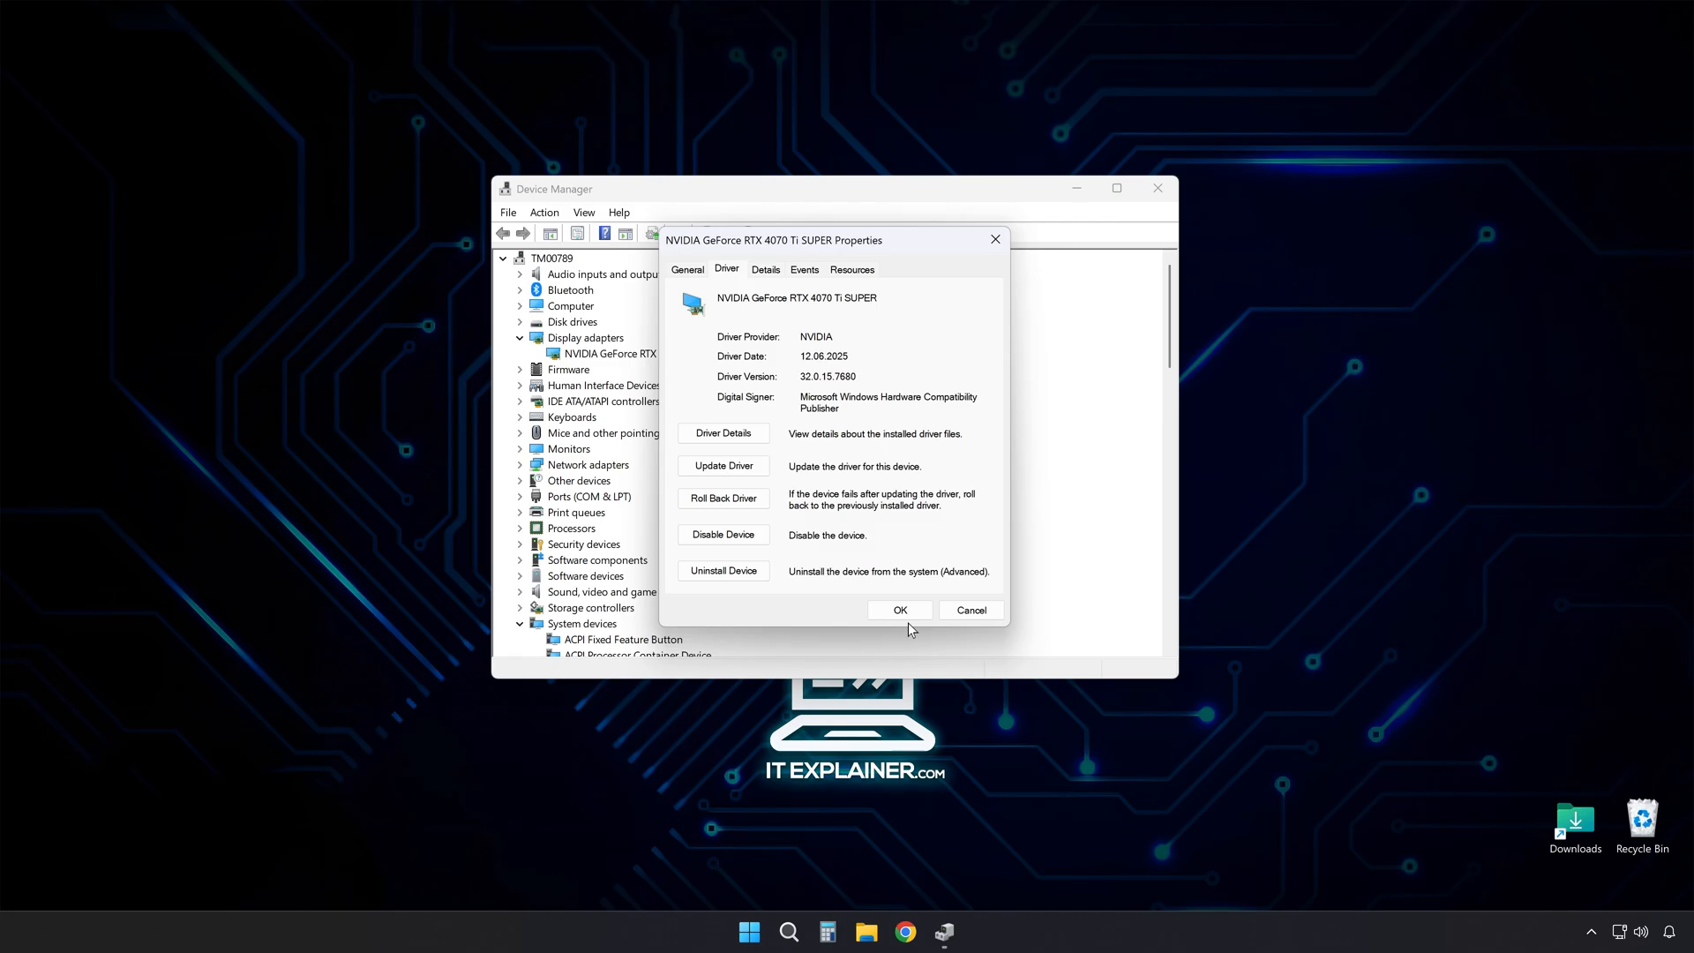
# - Close the properties and show the NVIDIA App Drivers page with the 576.80 Studio Driver update
pyautogui.click(787, 930)
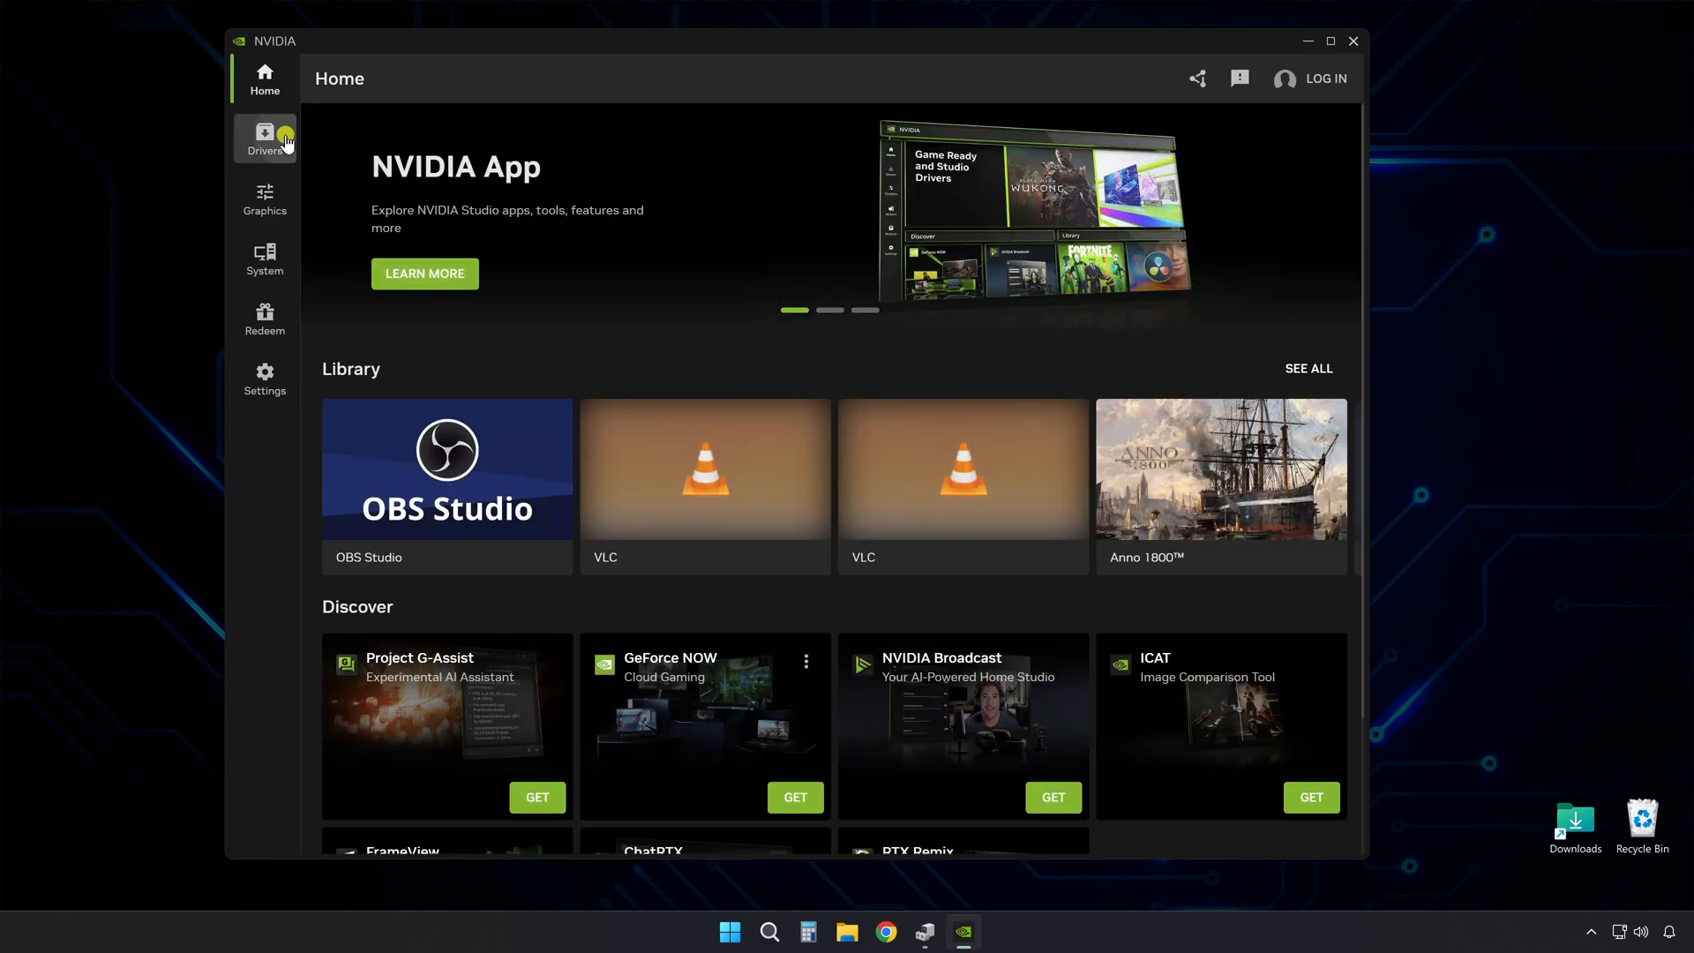
pyautogui.click(263, 138)
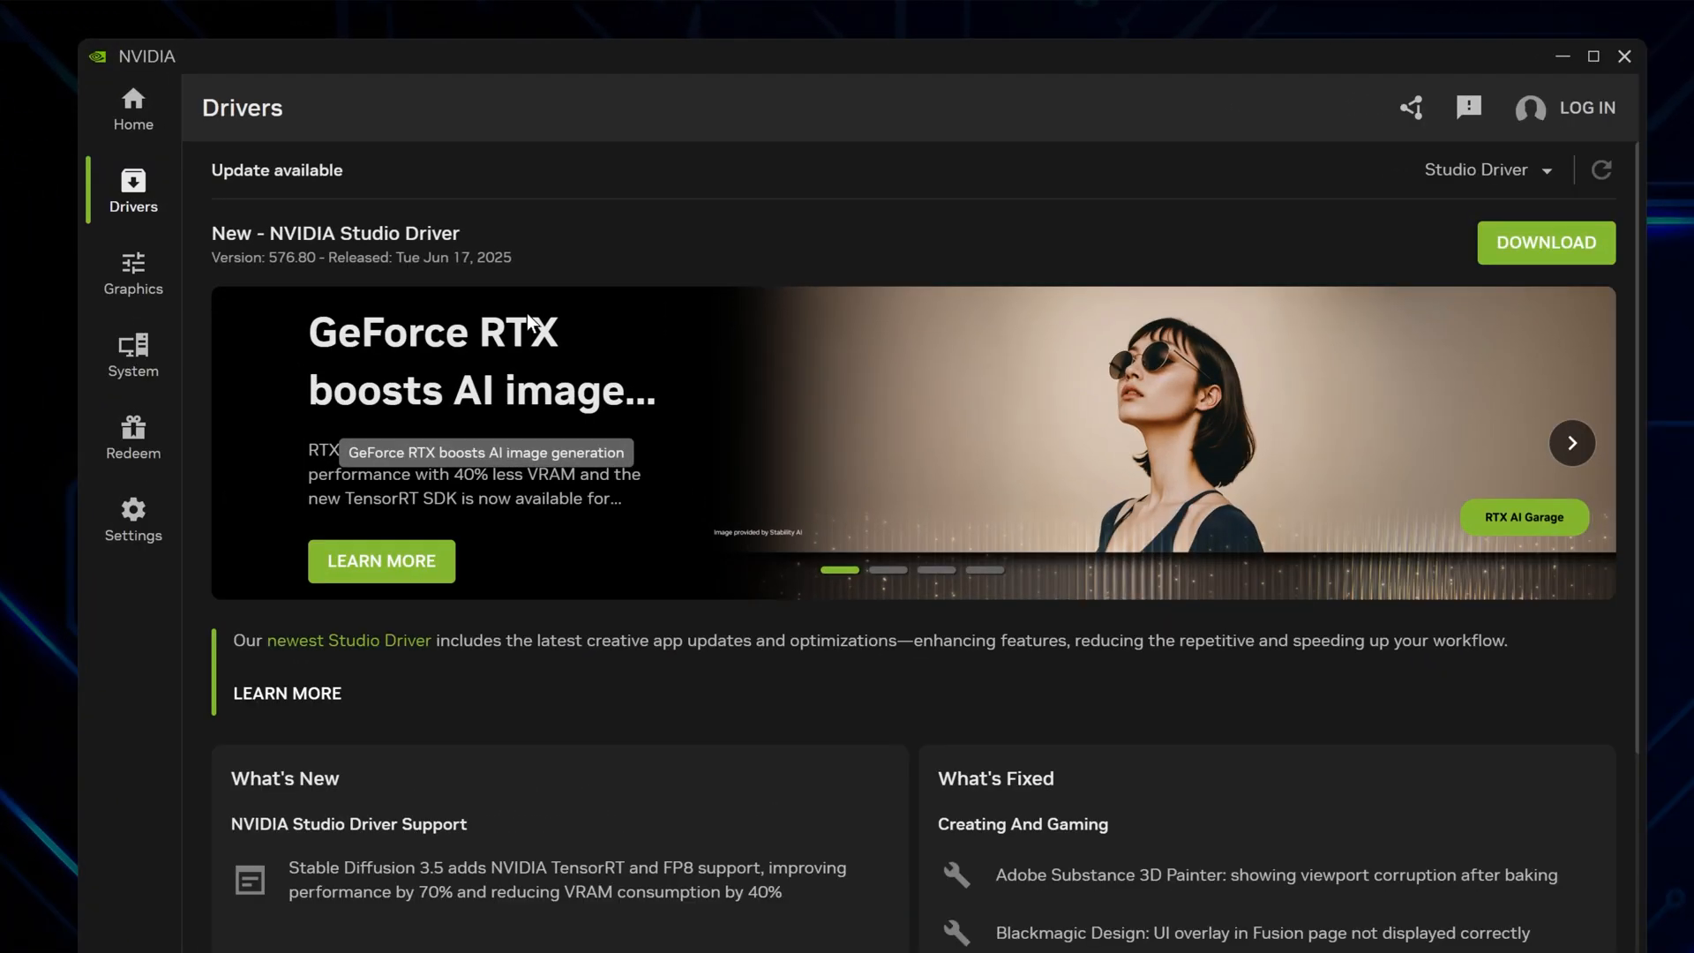
pyautogui.moveTo(300, 281)
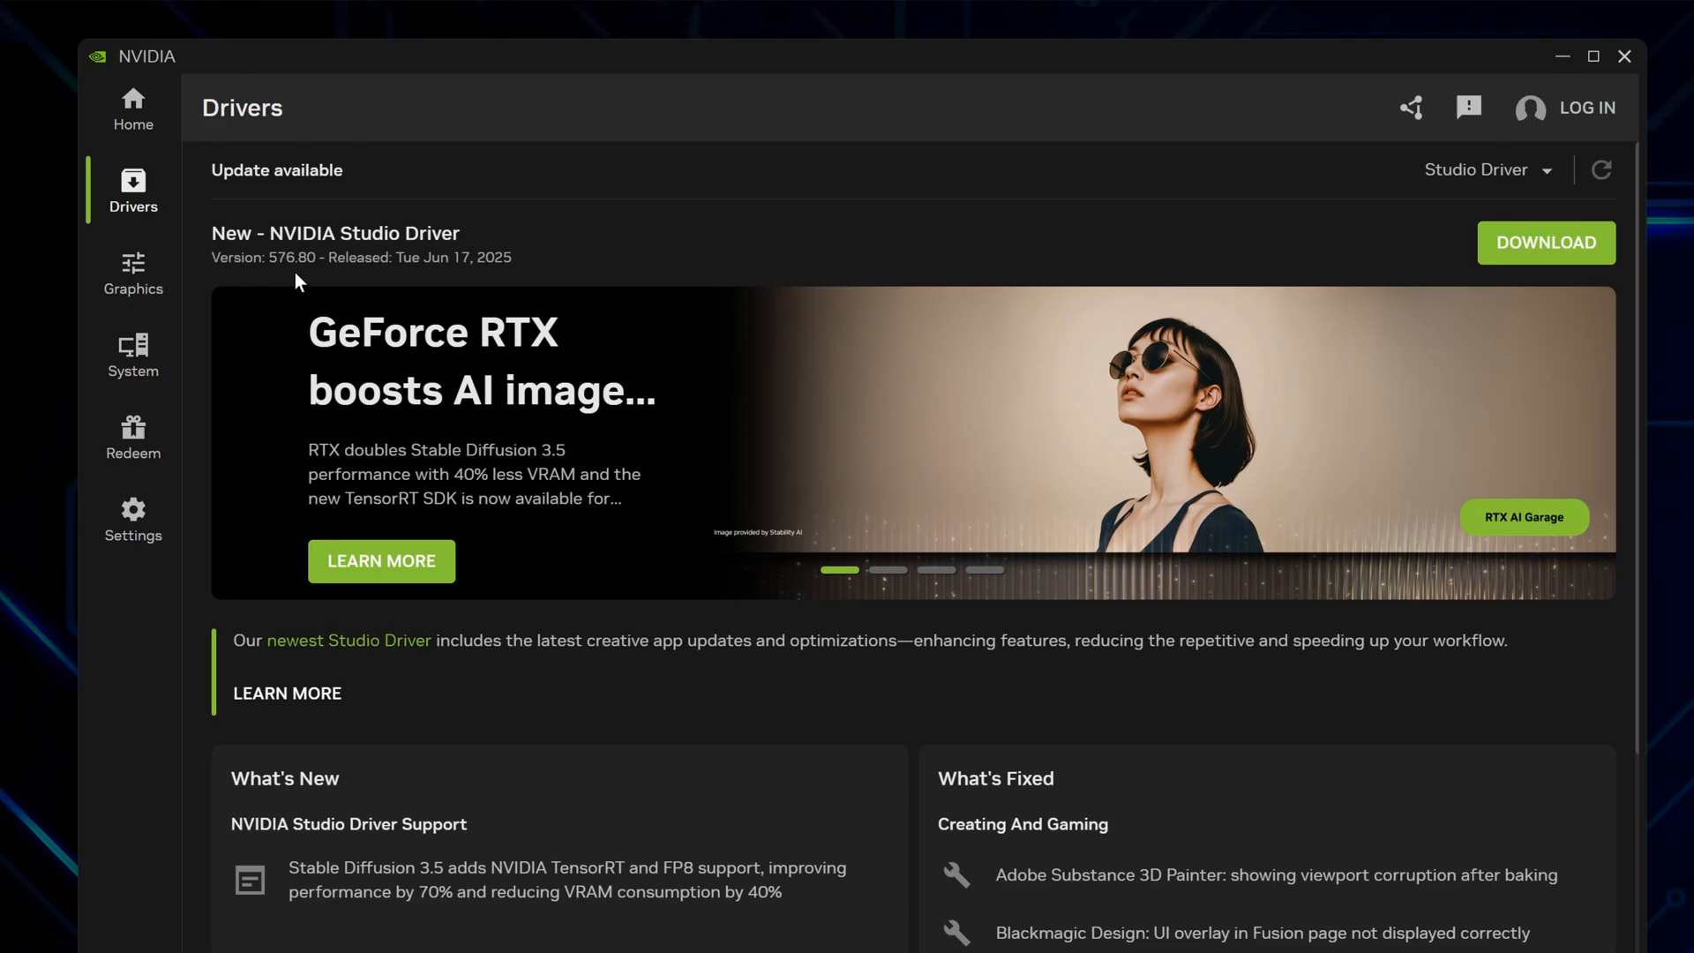